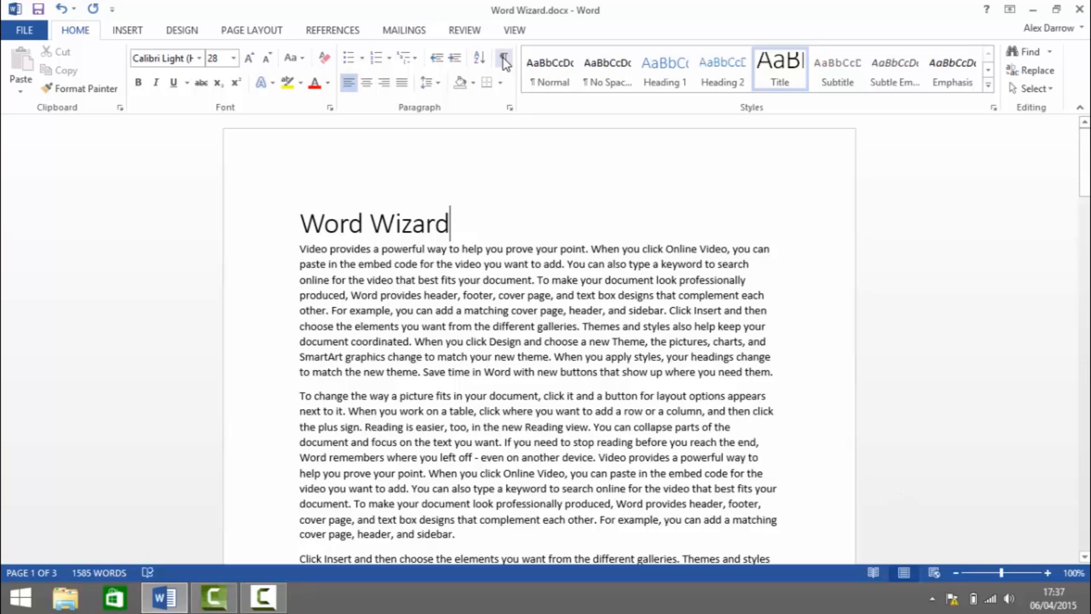
# Step: Turn on Show/Hide ¶ to reveal paragraph marks and spaces in the document
pyautogui.click(503, 58)
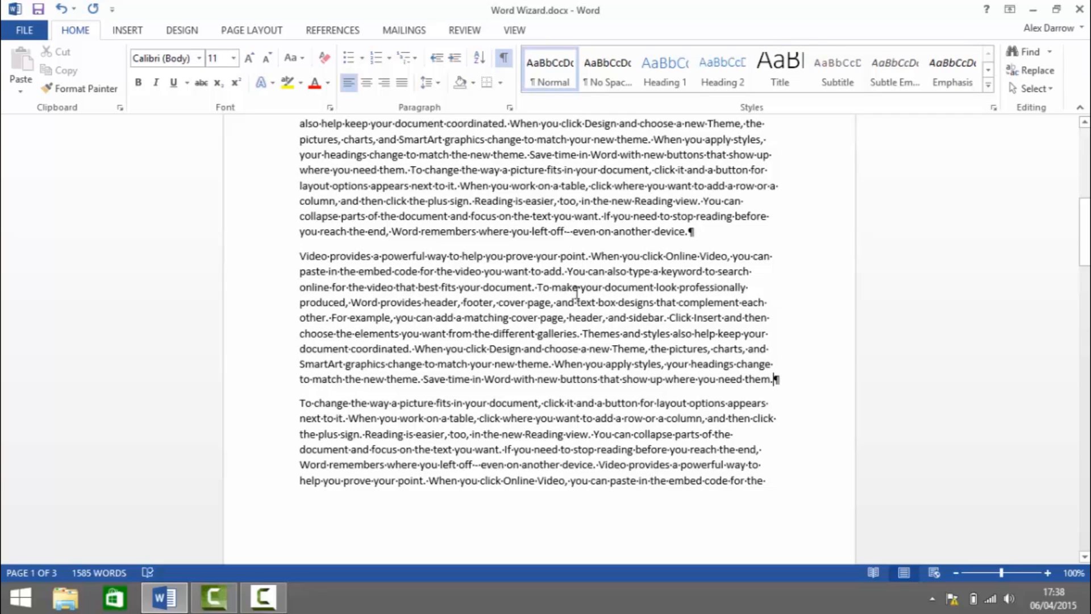
# Step: Insert a Next Page section break after the paragraph ending 'where you need them'
pyautogui.click(250, 29)
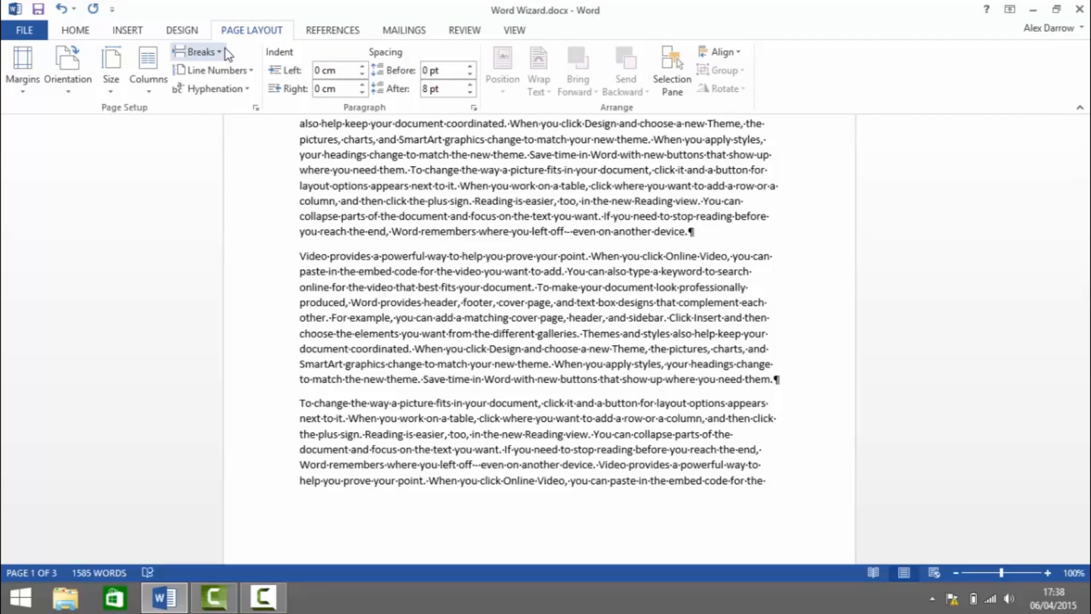
pyautogui.click(200, 51)
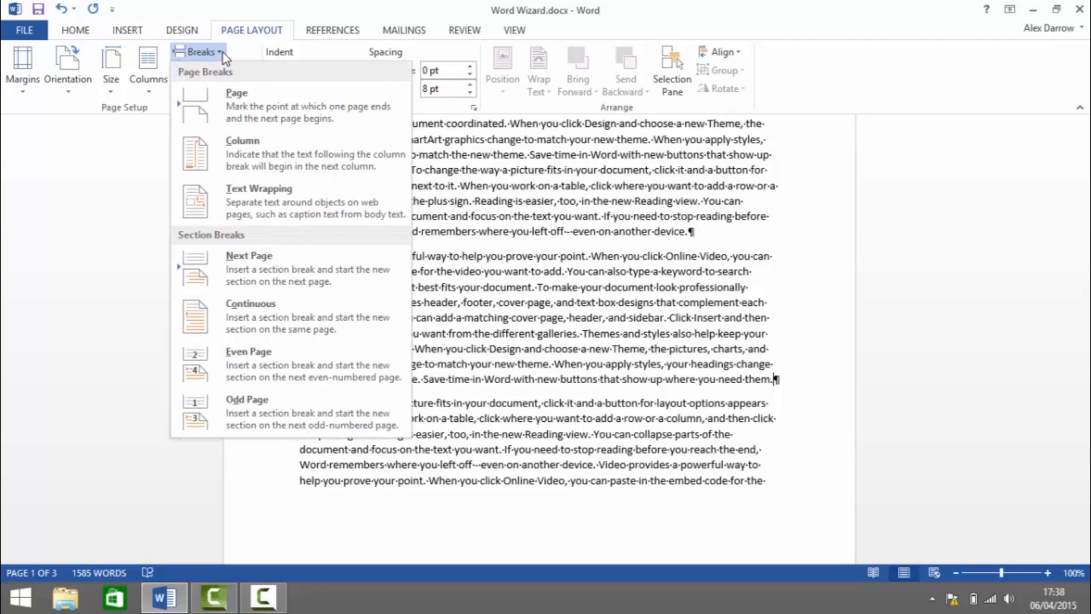
pyautogui.moveTo(250, 268)
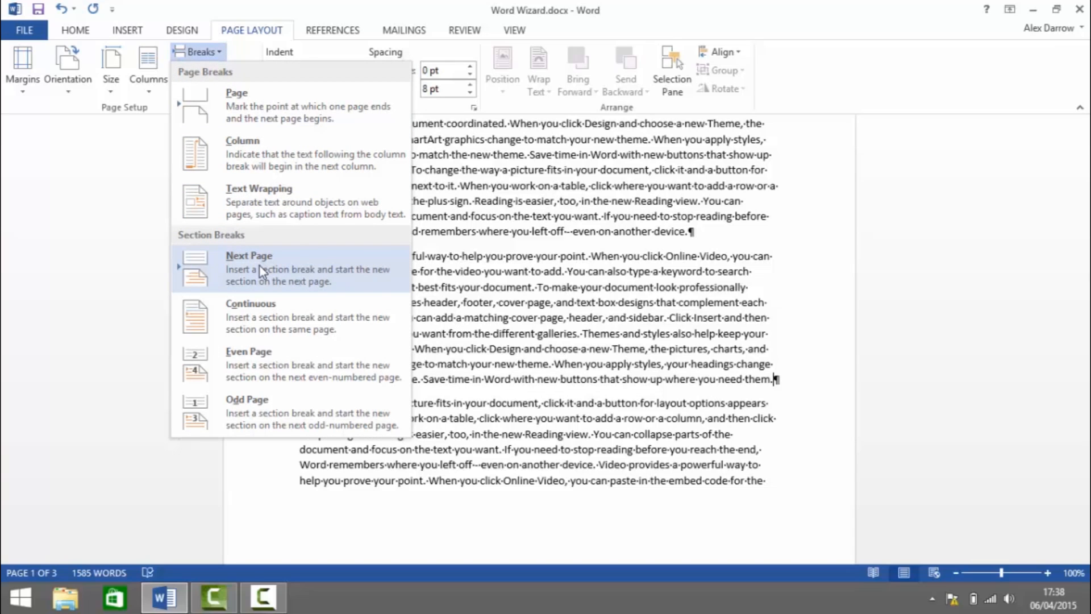
pyautogui.click(249, 268)
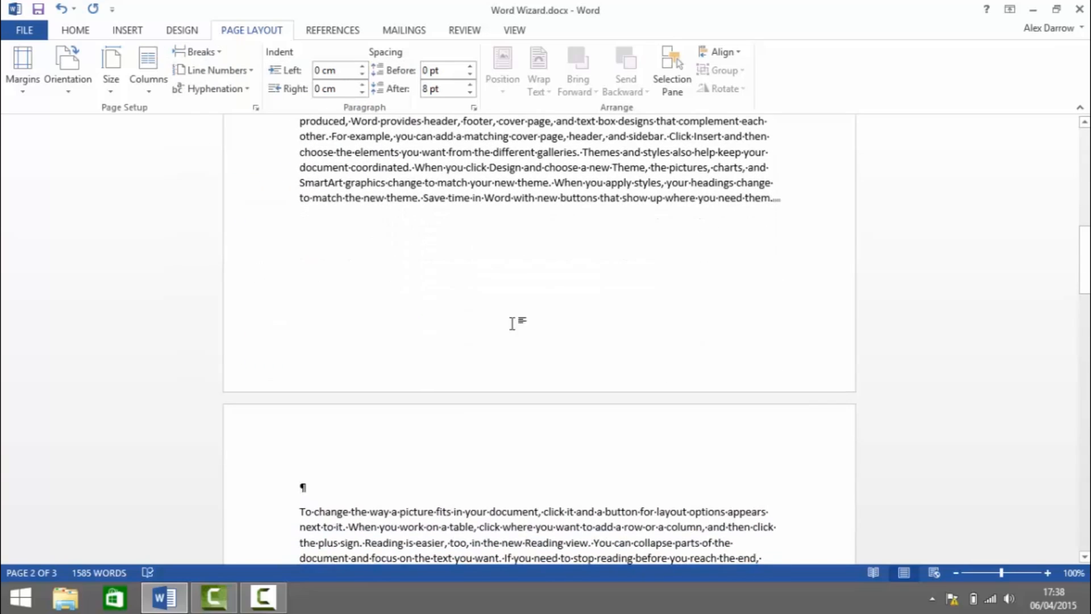
pyautogui.moveTo(410, 435)
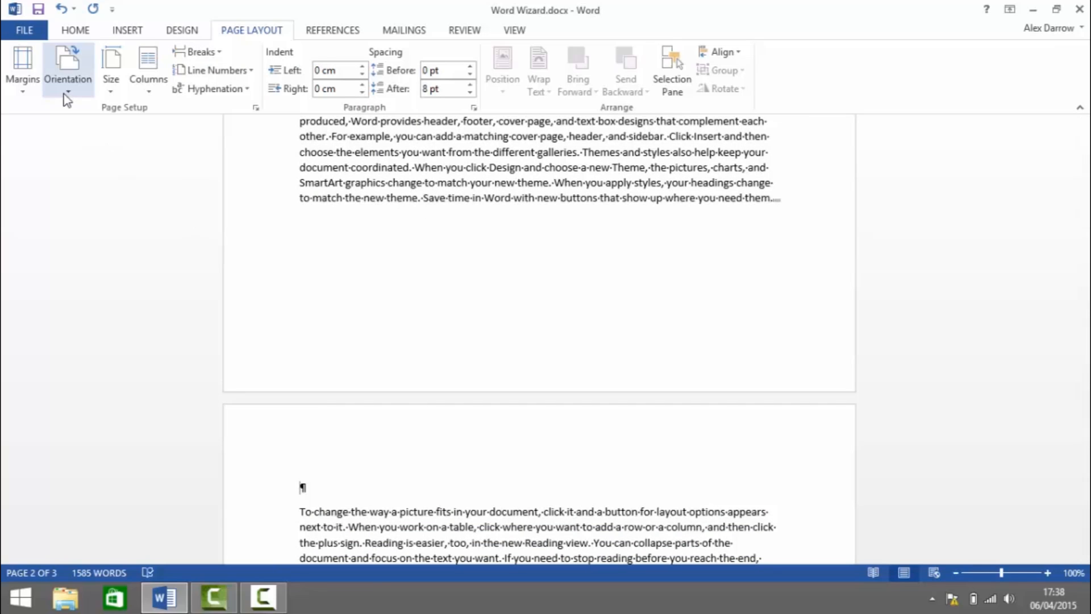
pyautogui.moveTo(67, 66)
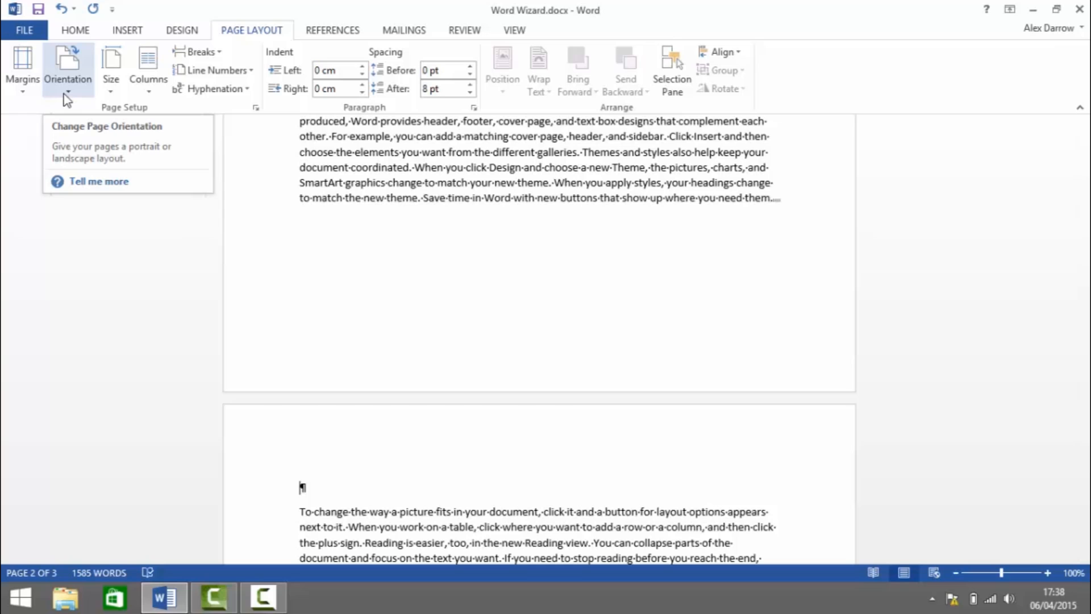
# Step: Set the second section's orientation to Landscape, leaving page 1 portrait
pyautogui.click(67, 69)
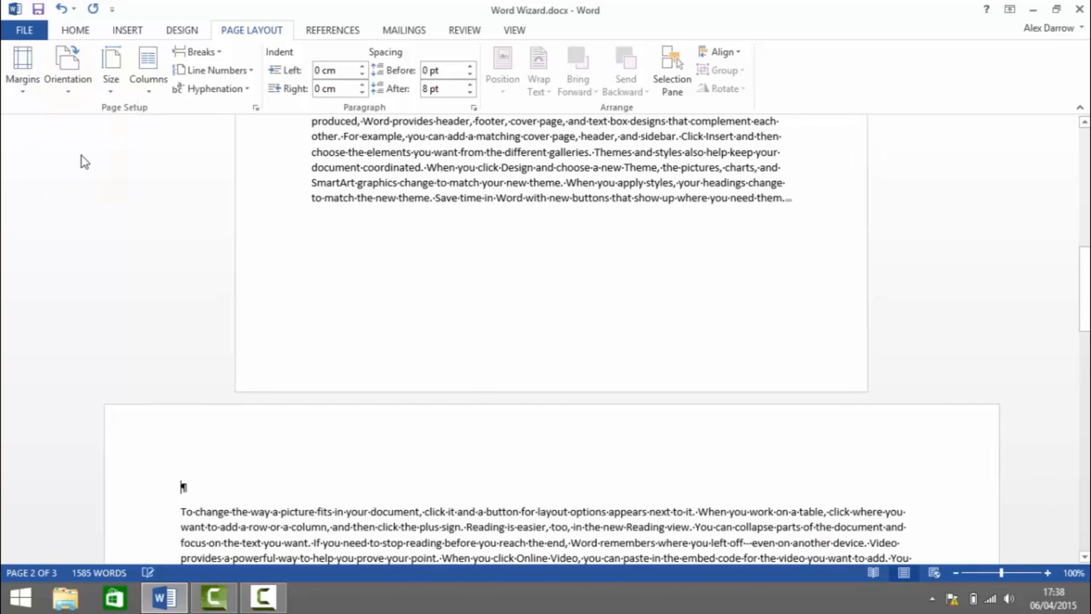
pyautogui.scroll(-3)
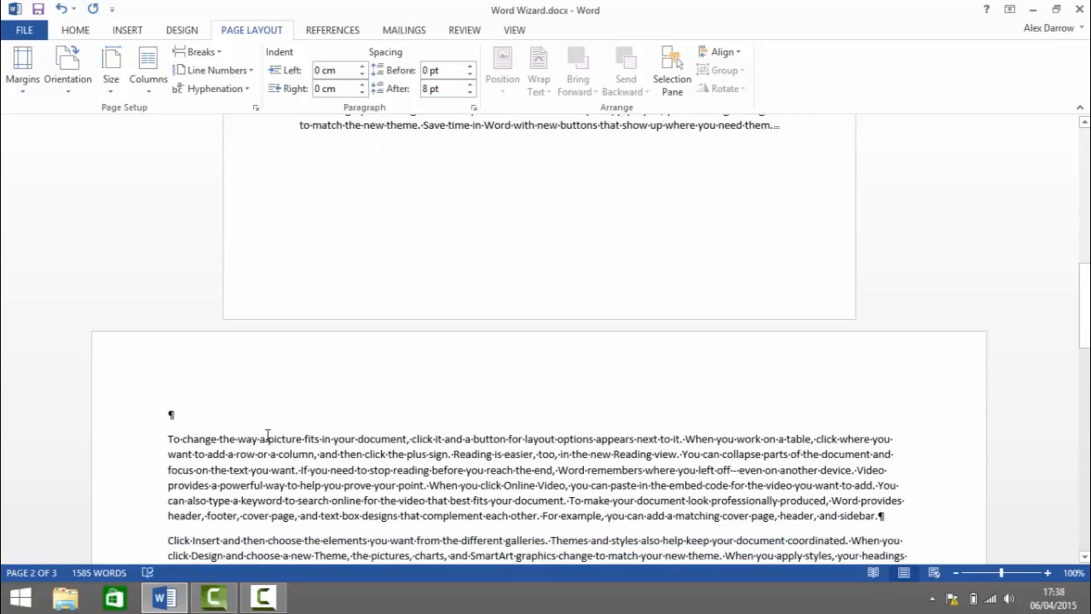
pyautogui.scroll(-3)
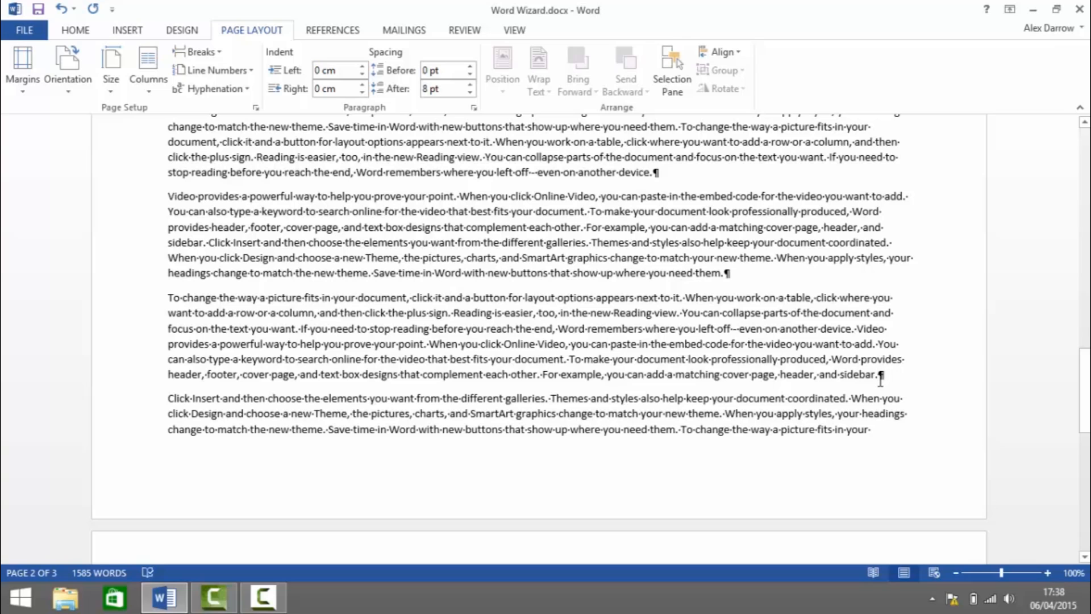
pyautogui.moveTo(277, 96)
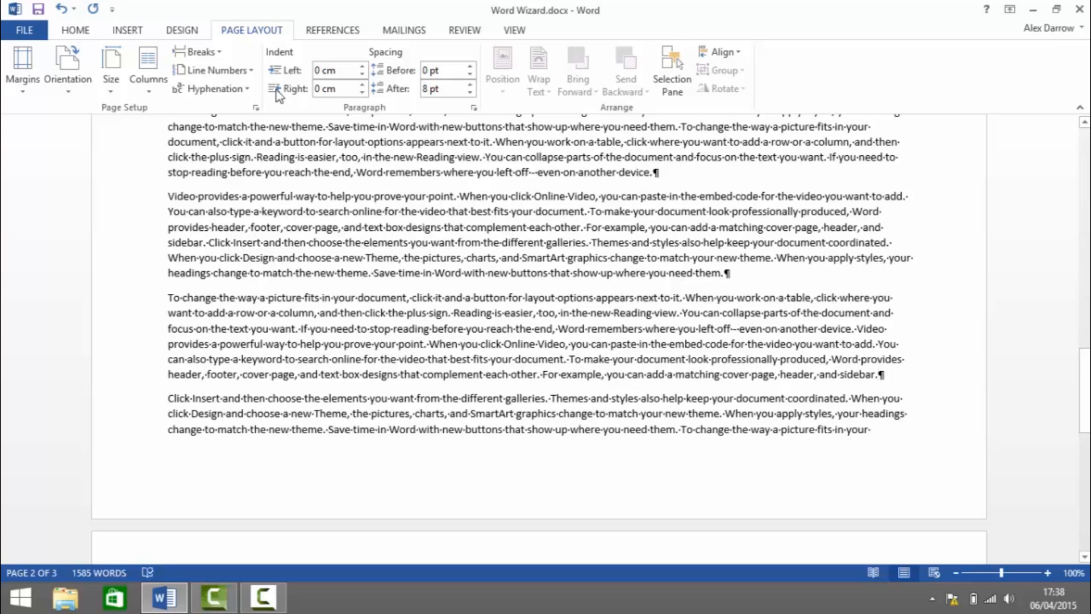
# Step: Insert a second Next Page section break so page 3 returns to portrait
pyautogui.click(198, 51)
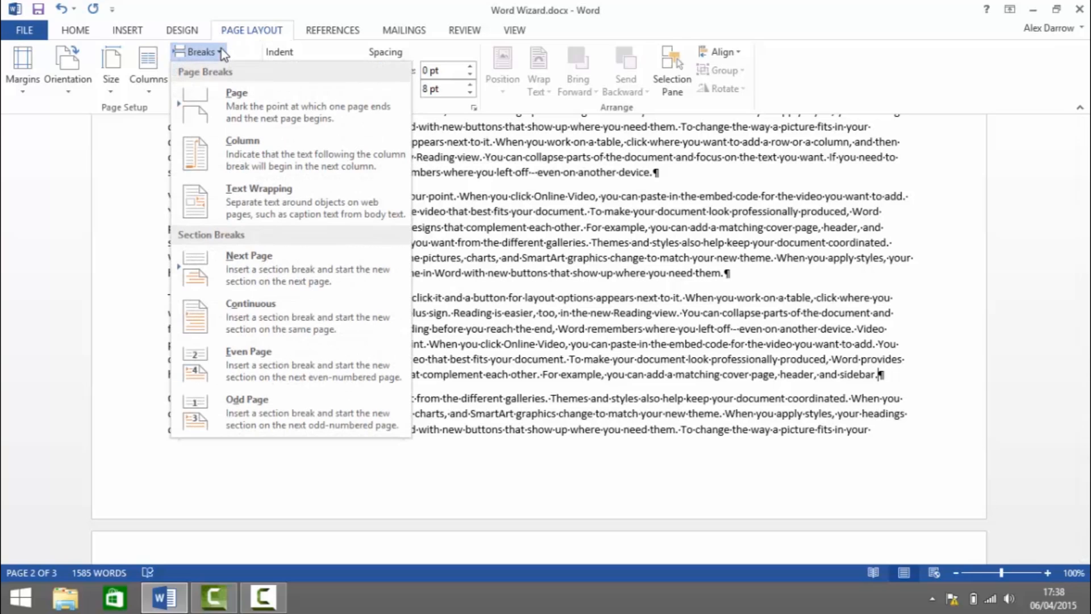
pyautogui.moveTo(272, 268)
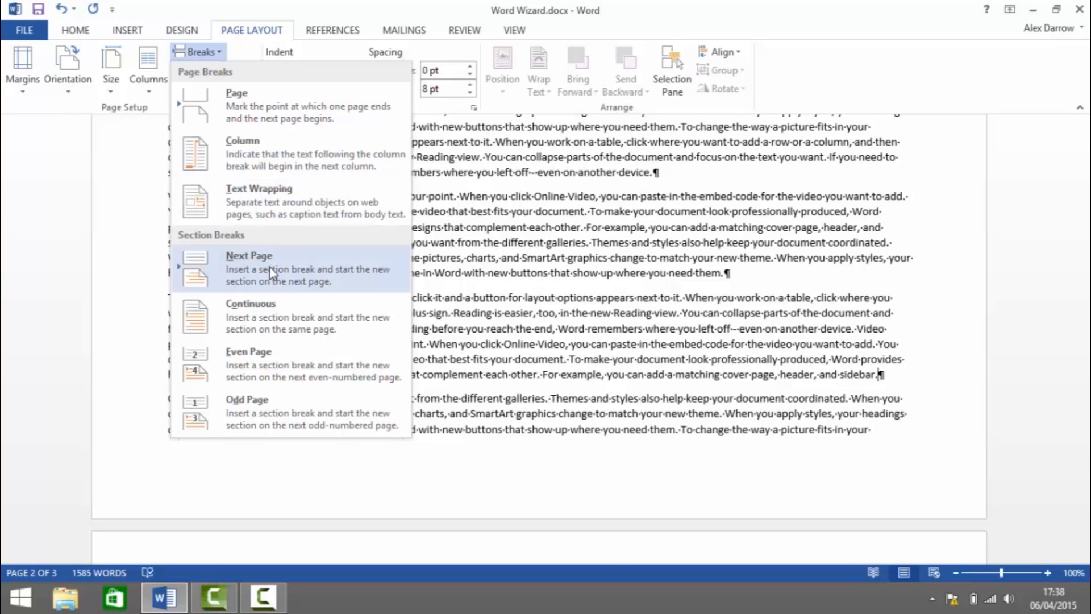
pyautogui.click(249, 268)
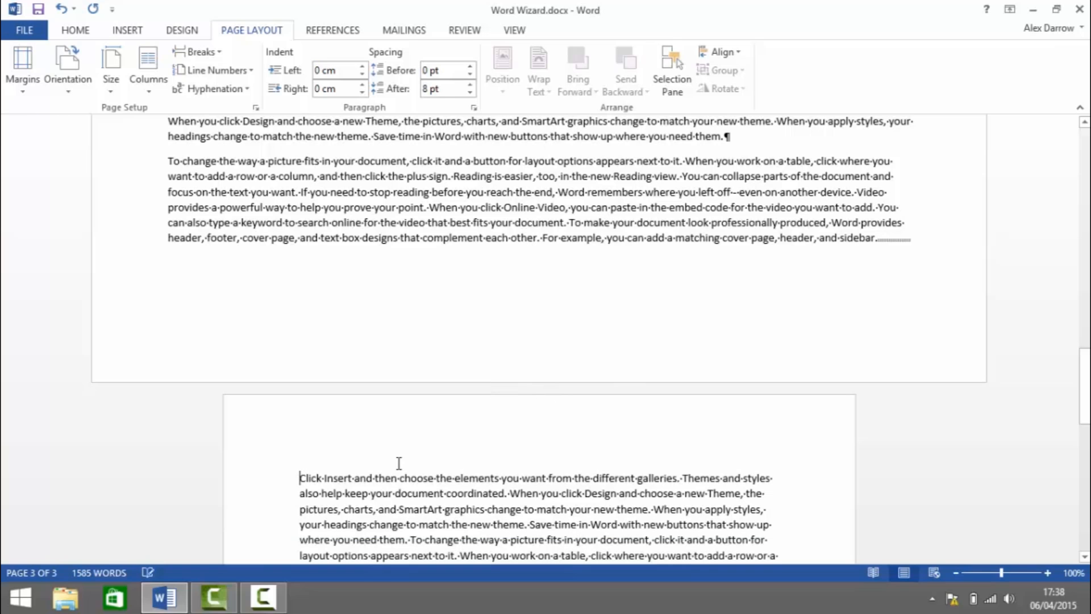
pyautogui.scroll(-3)
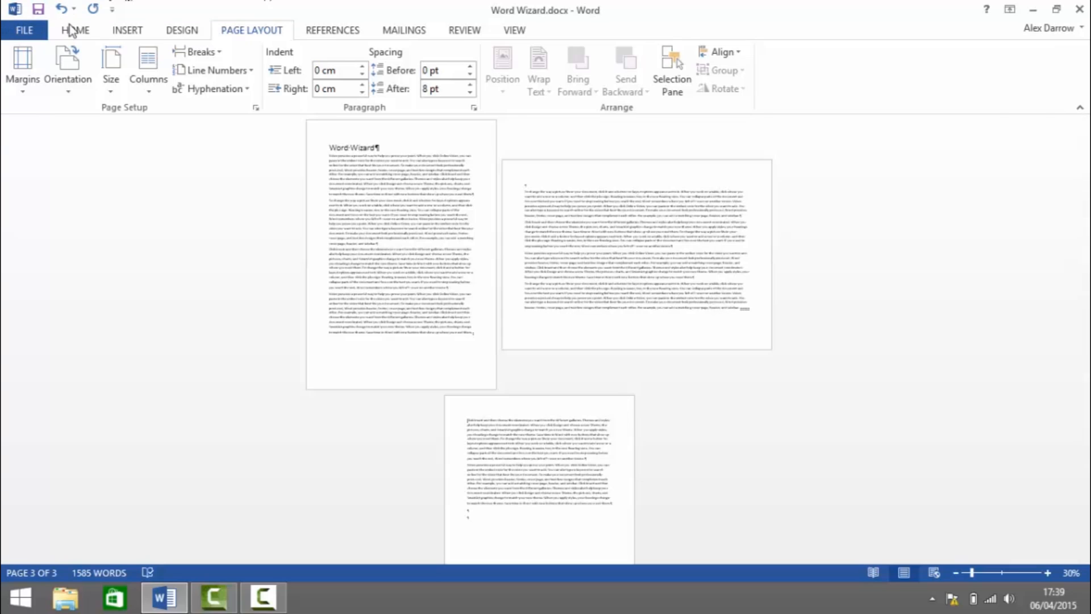
# Step: Return to the Home commands and turn Show/Hide ¶ off again
pyautogui.click(75, 30)
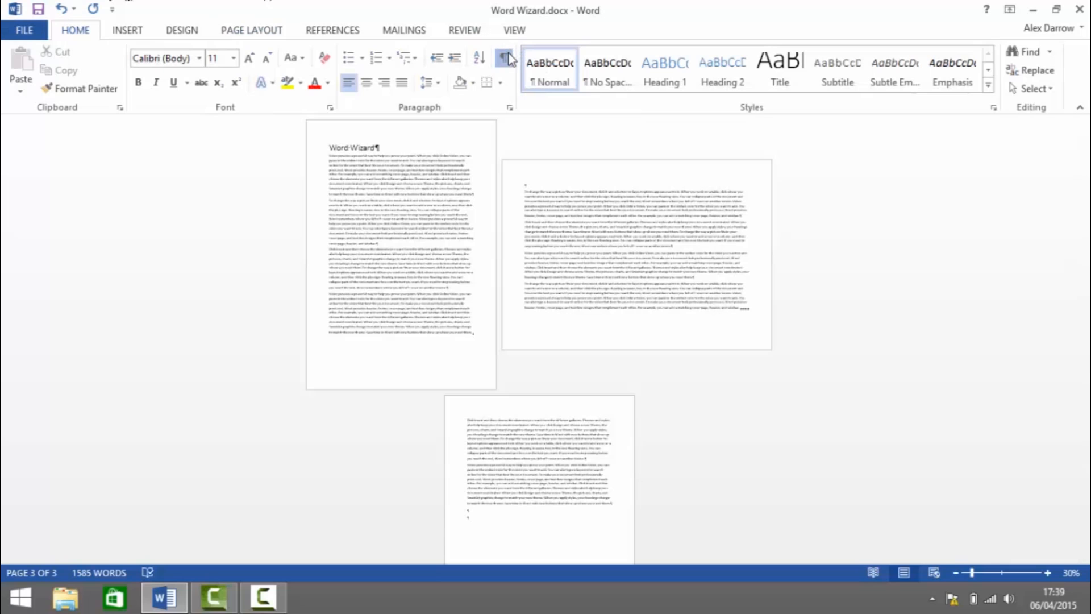
pyautogui.click(503, 58)
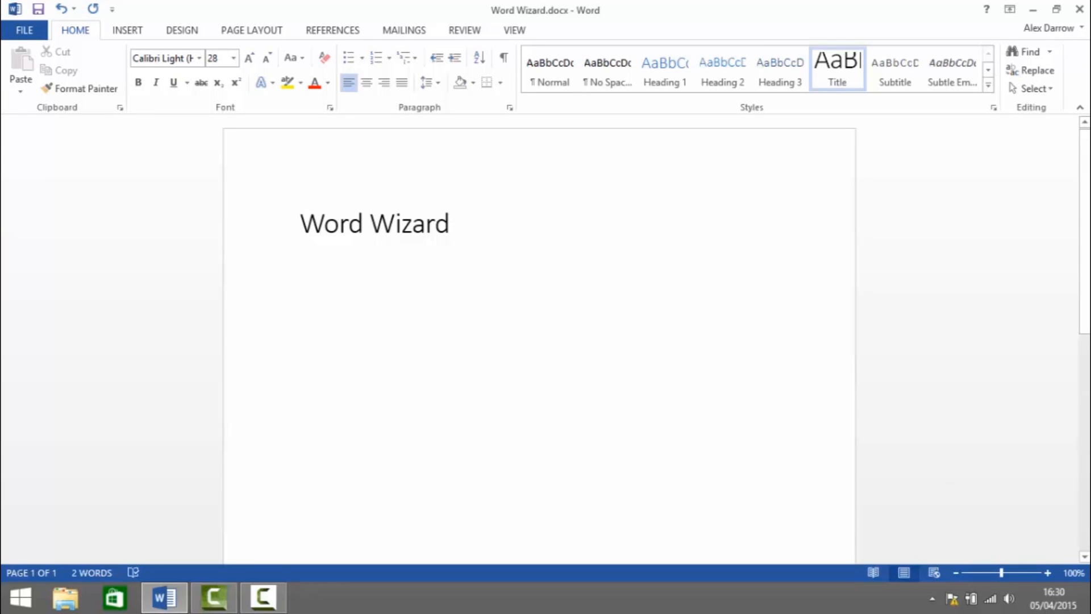
# Step: Add a line below the title reading 'Like', Tab, 'Subscribe', Tab, 'S'
pyautogui.click(300, 281)
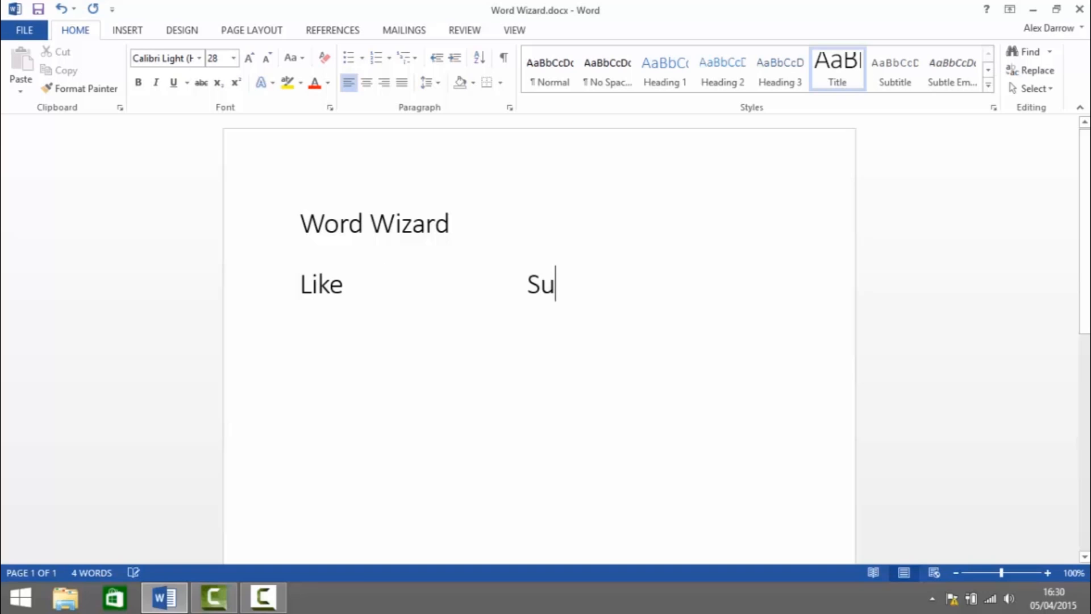
pyautogui.write('bscribe\tS')
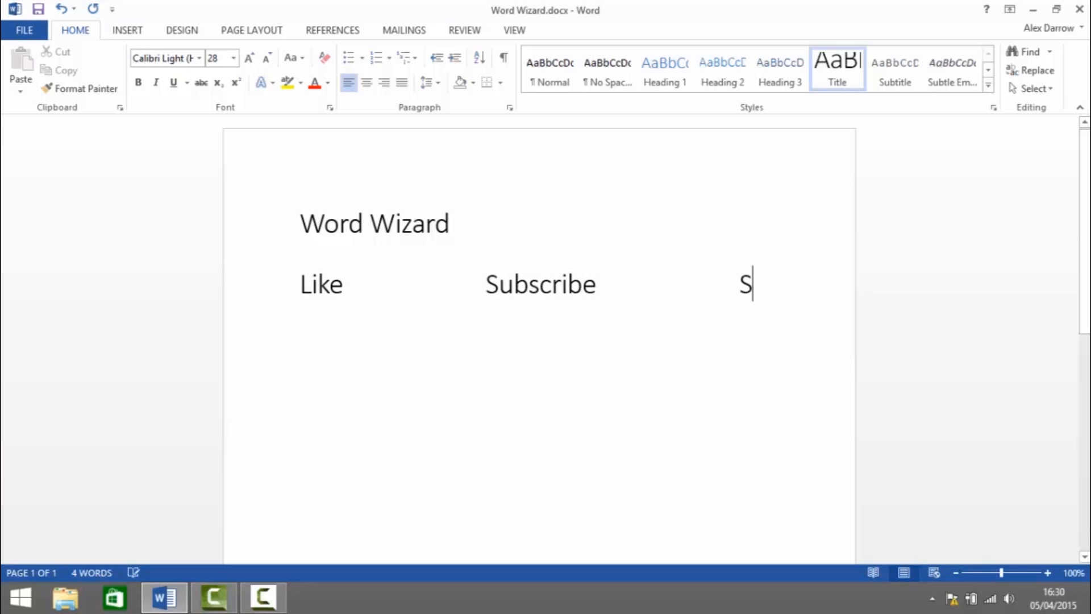